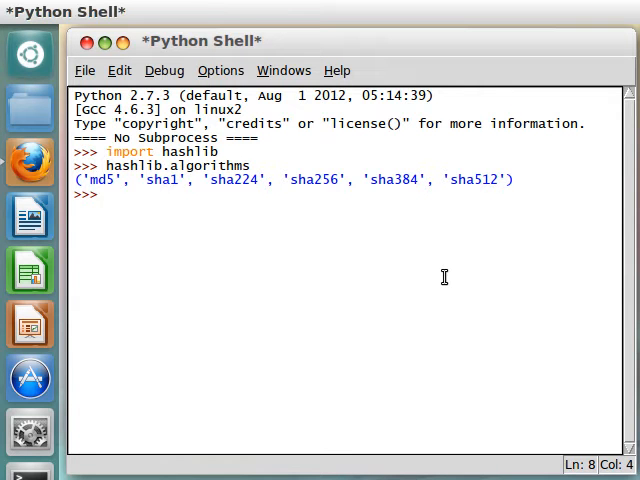
pyautogui.moveTo(75, 179)
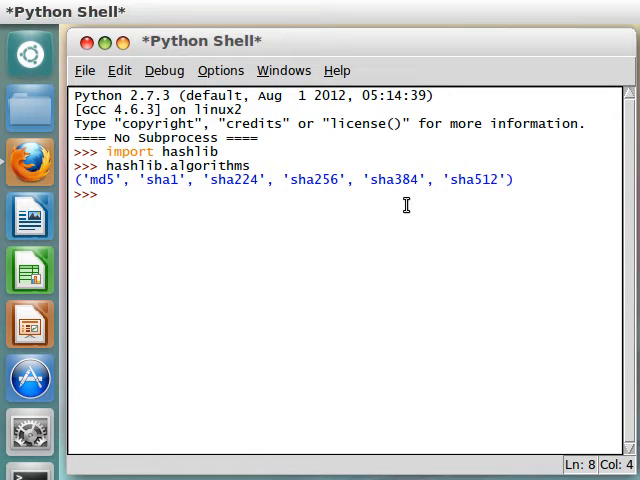
# - Assign hashlib.md5() to the variable md5_object in the shell
pyautogui.doubleClick(466, 180)
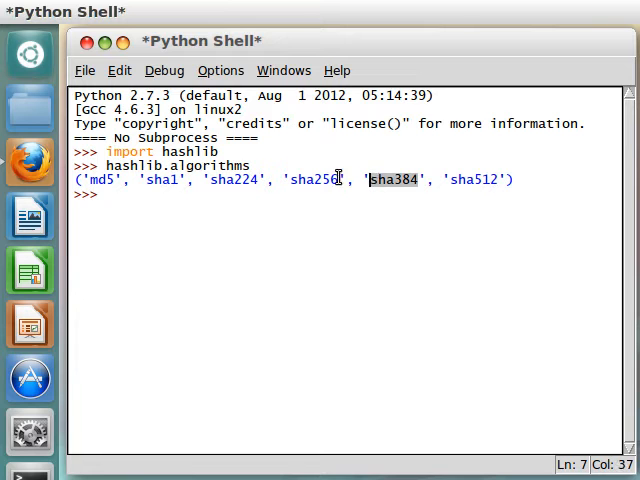
pyautogui.click(98, 180)
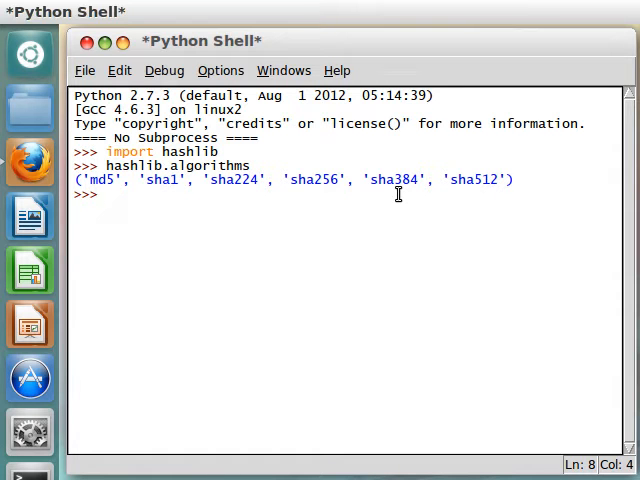
pyautogui.write('hashl9')
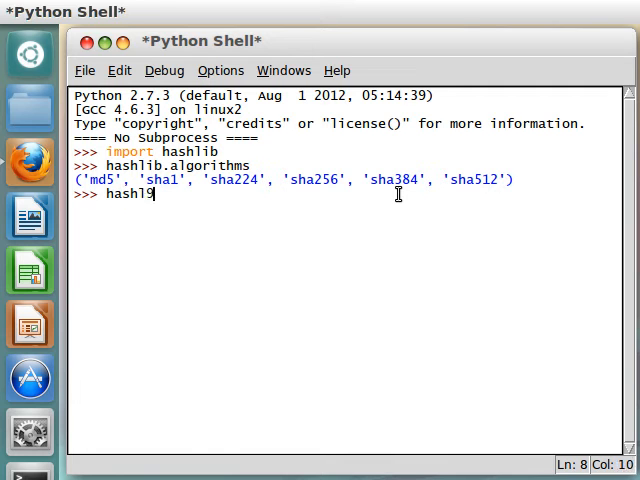
pyautogui.write('.md5')
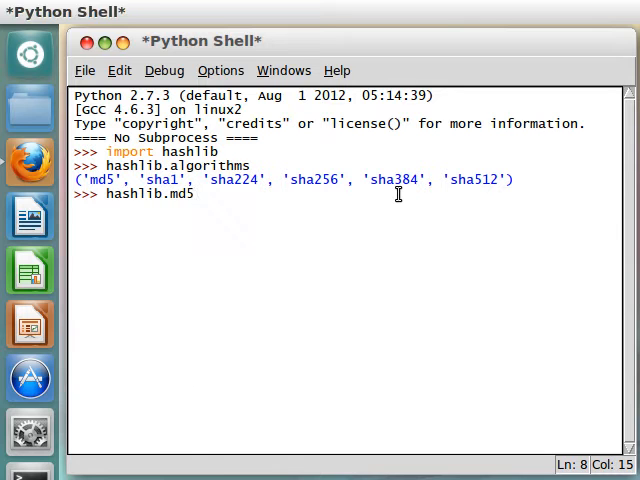
pyautogui.write('()')
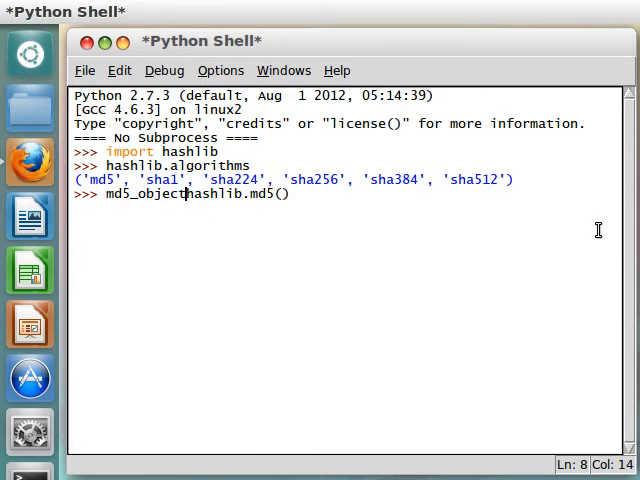
pyautogui.write('=')
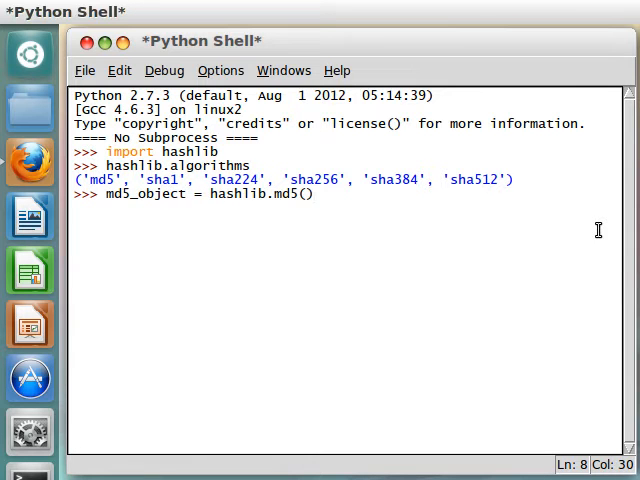
pyautogui.click(312, 194)
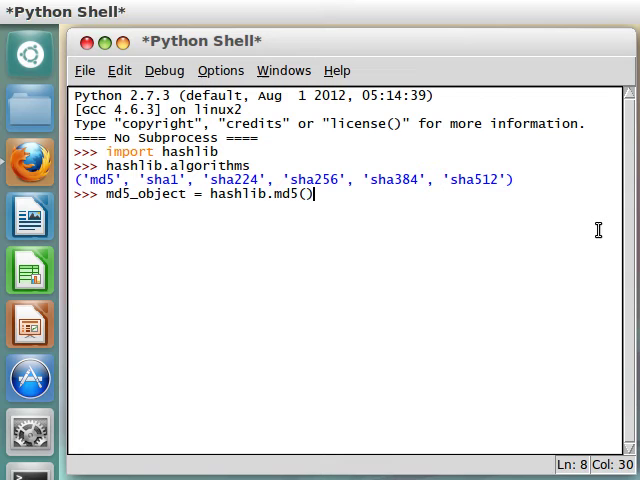
pyautogui.press('Return')
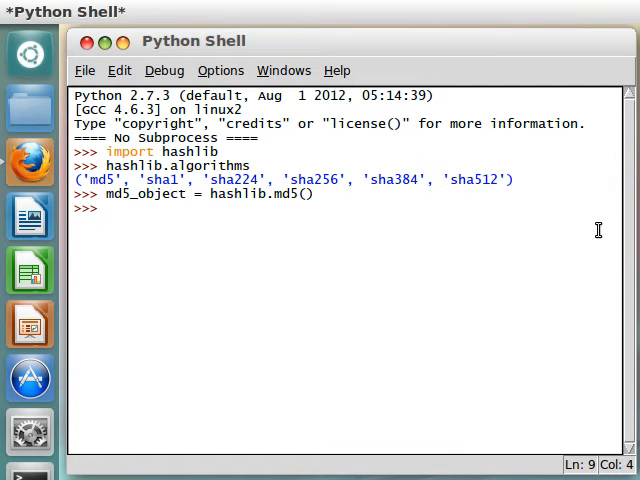
# - Evaluate md5_object.block_size, getting 64L after an incomplete attribute line errors
pyautogui.write('md5_object')
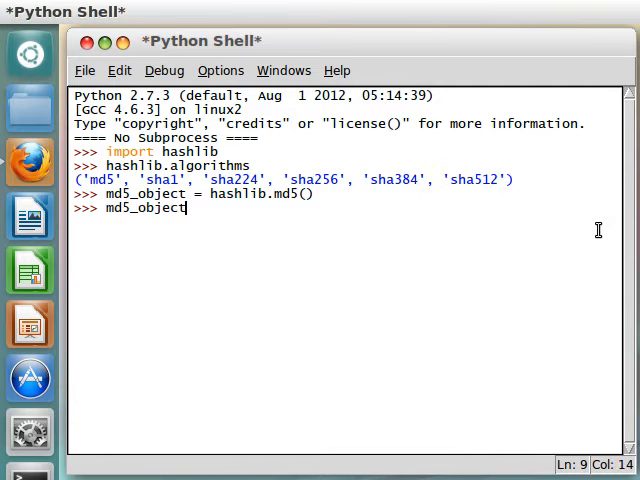
pyautogui.write('.')
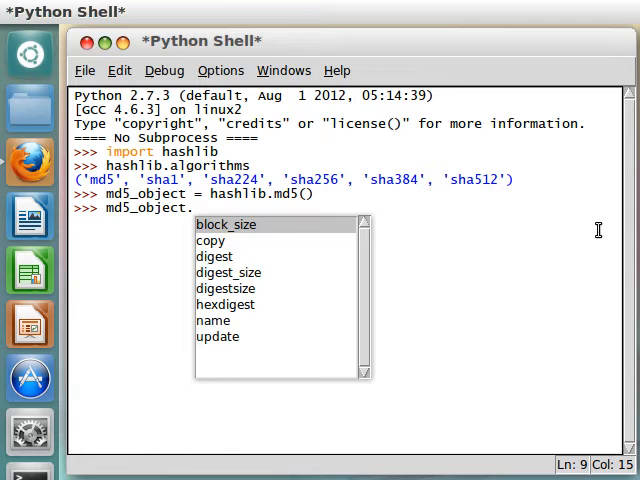
pyautogui.press('Return')
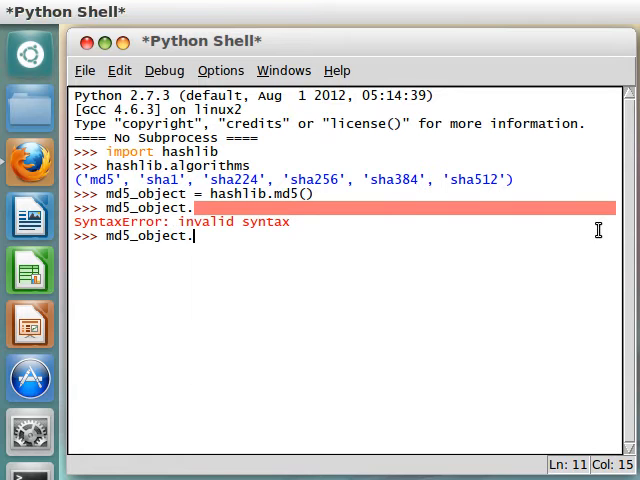
pyautogui.write('block_size')
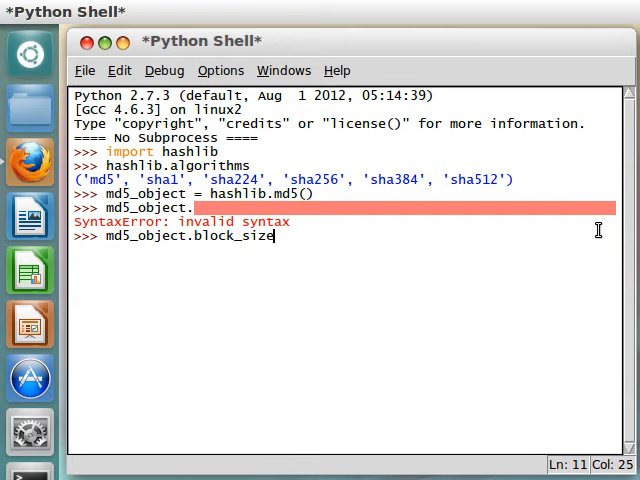
pyautogui.press('Return')
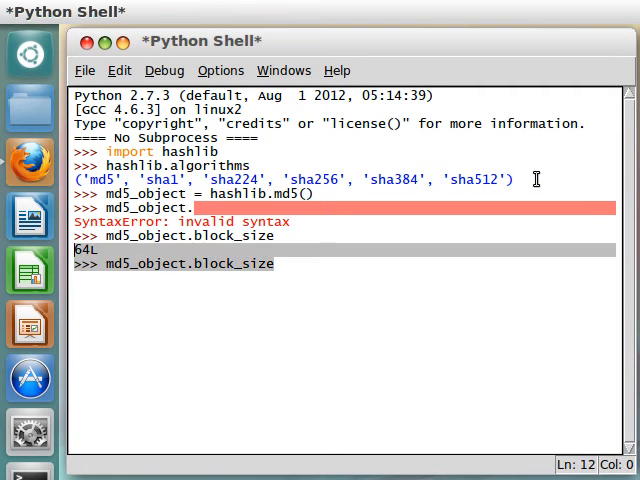
# - List the MD5 object's attributes with dir(md5_object)
pyautogui.write('dir(')
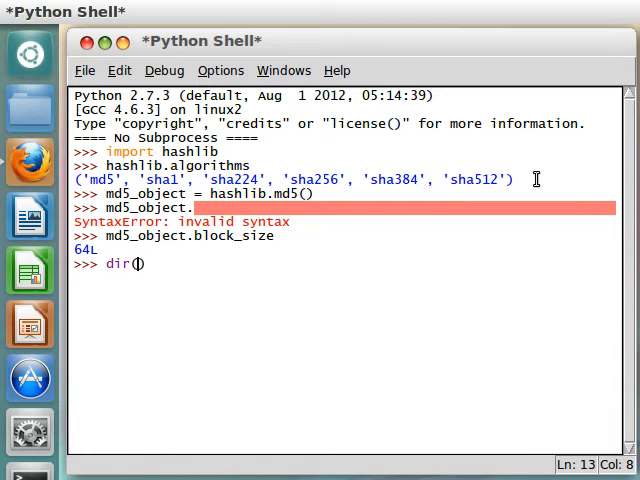
pyautogui.write('md5)')
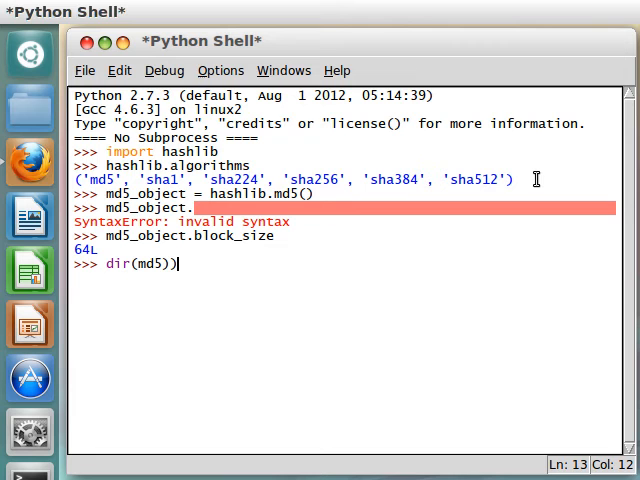
pyautogui.write('_object')
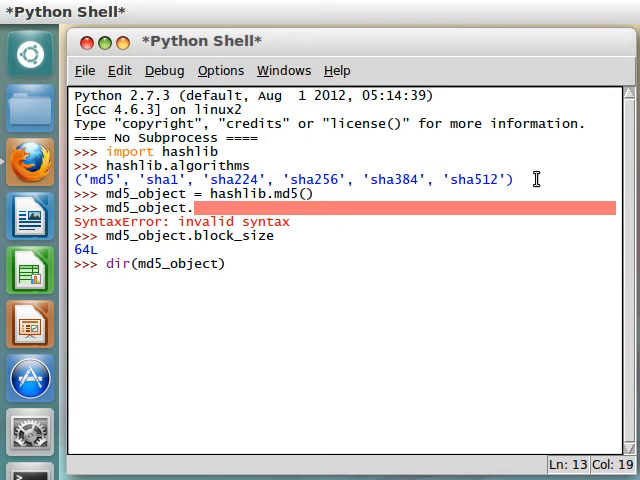
pyautogui.press('Return')
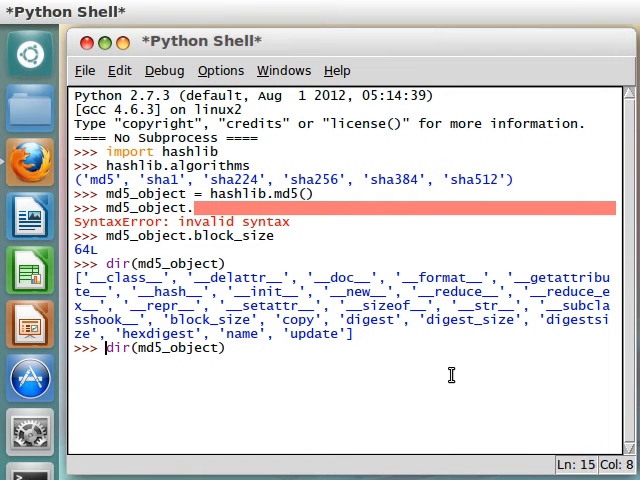
# - Show help(md5_object) and scroll through the HASH object documentation
pyautogui.write('help')
pyautogui.press('Return')
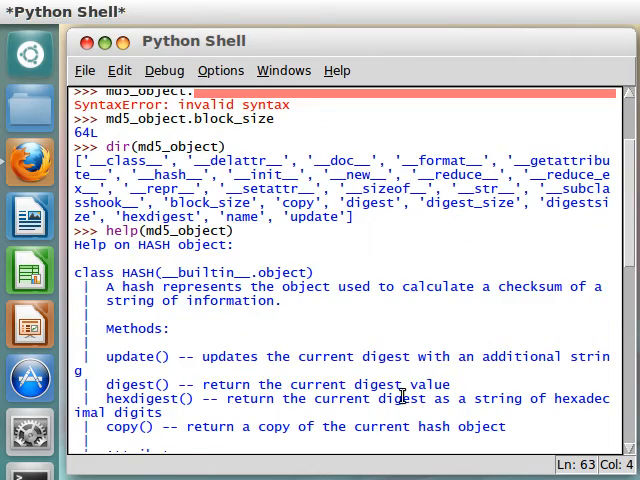
pyautogui.scroll(-3)
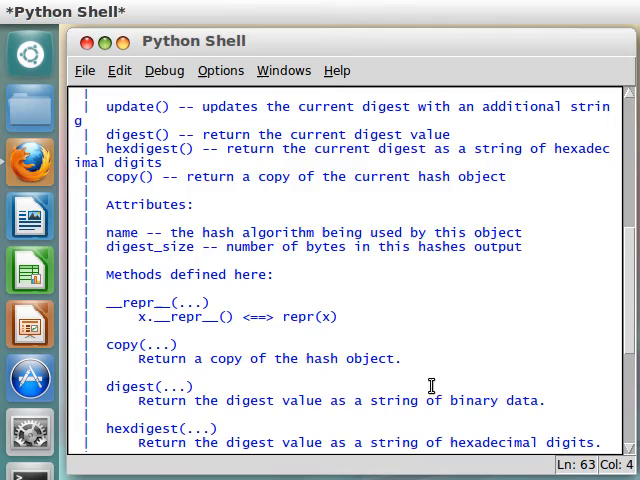
pyautogui.scroll(3)
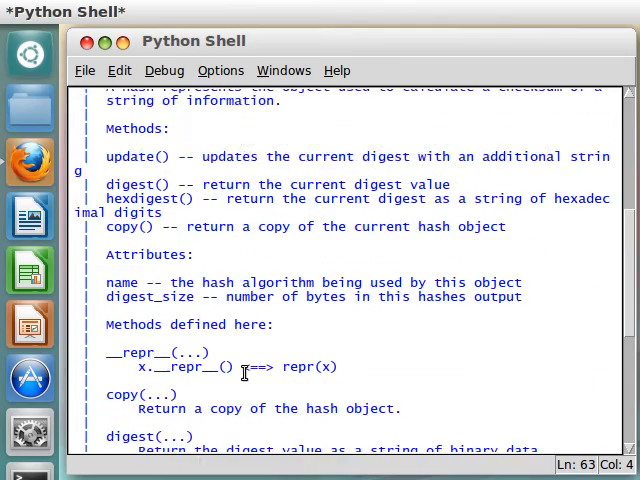
pyautogui.scroll(3)
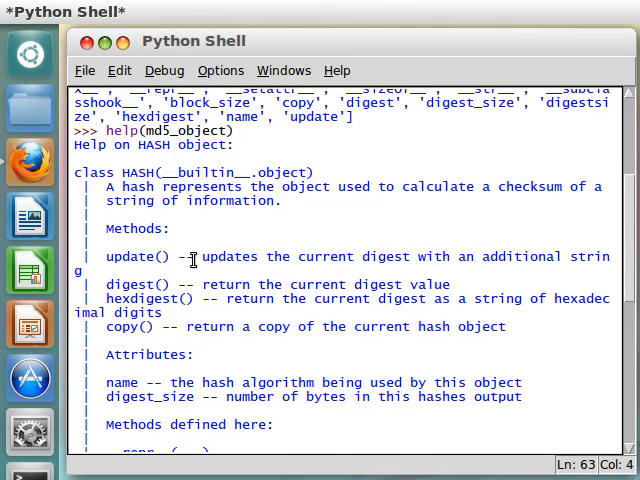
pyautogui.scroll(-3)
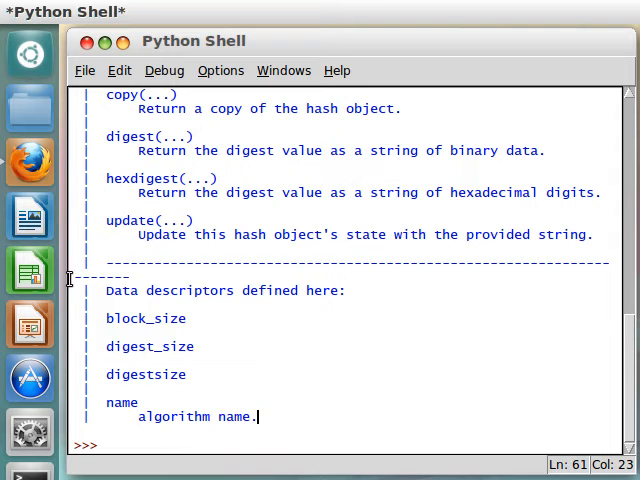
pyautogui.moveTo(31, 160)
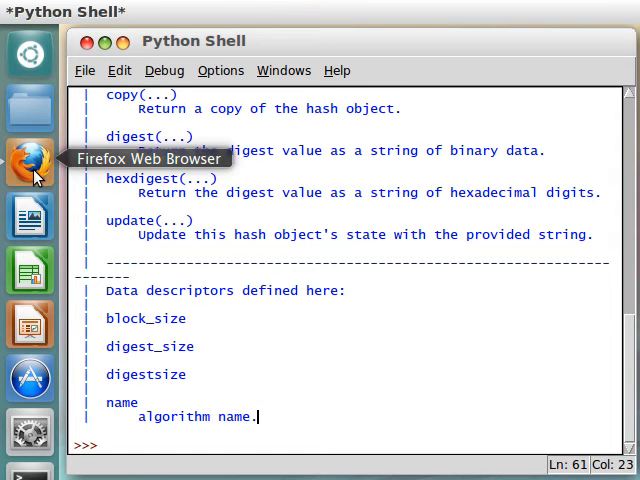
# - Search Google in Firefox for the Python hashlib module documentation
pyautogui.click(31, 160)
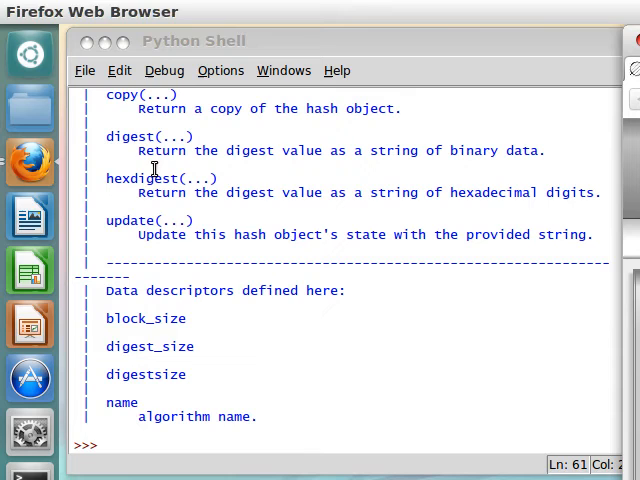
pyautogui.moveTo(151, 168)
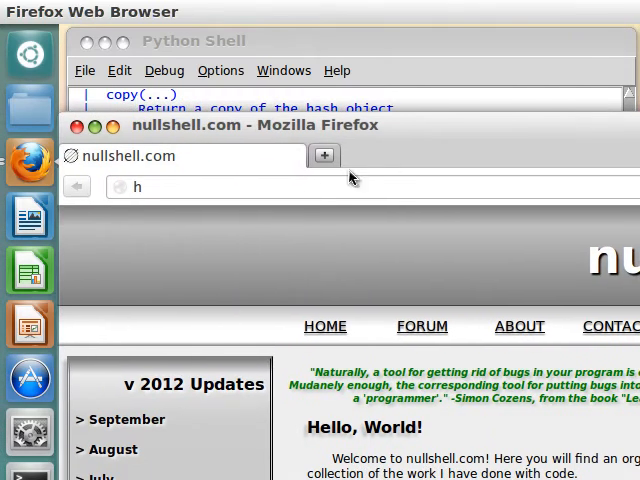
pyautogui.write('google')
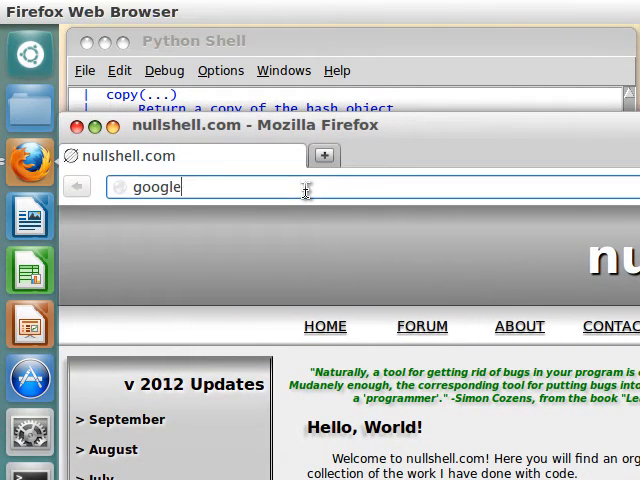
pyautogui.press('Return')
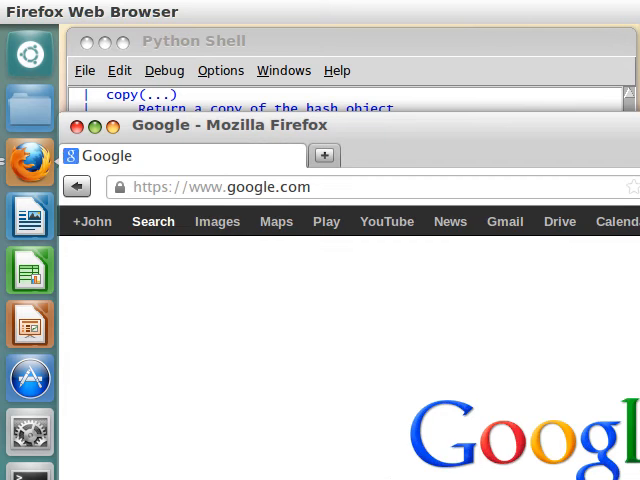
pyautogui.write('p')
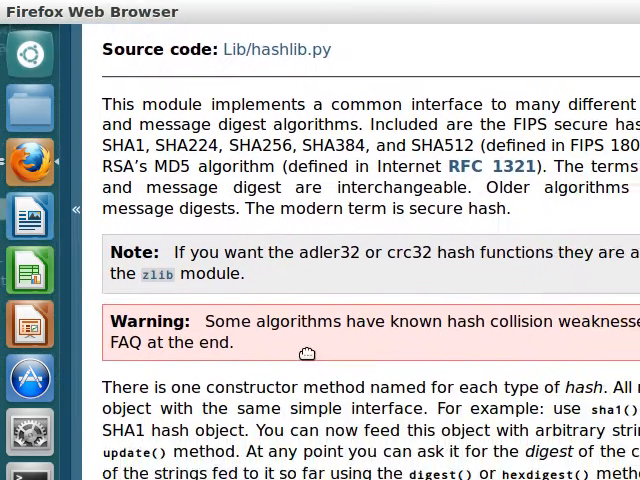
# - Find and select hash.digest_size in the hashlib docs, then return to IDLE
pyautogui.scroll(-3)
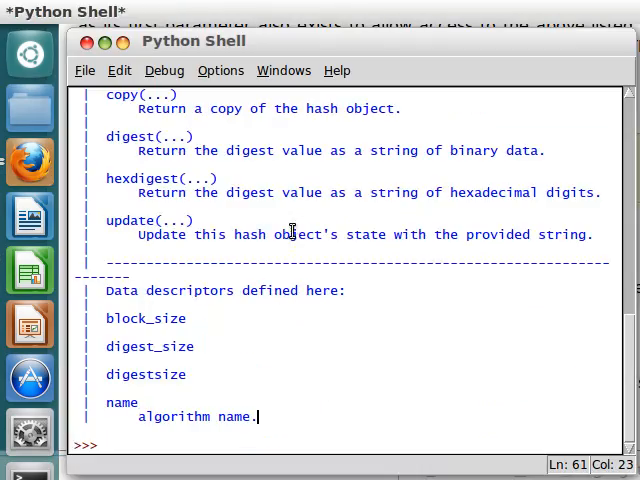
pyautogui.scroll(3)
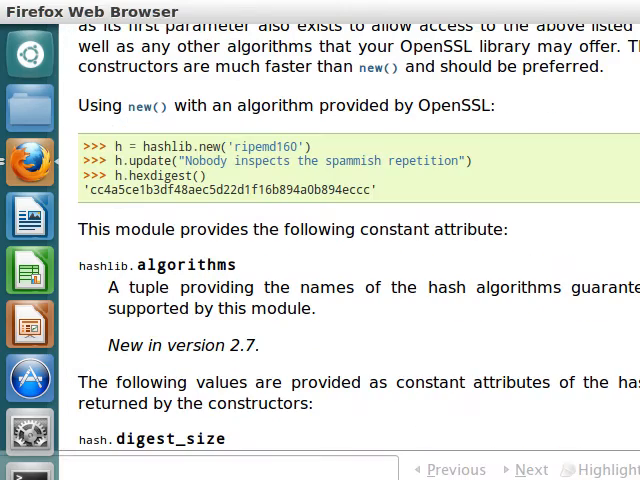
pyautogui.scroll(3)
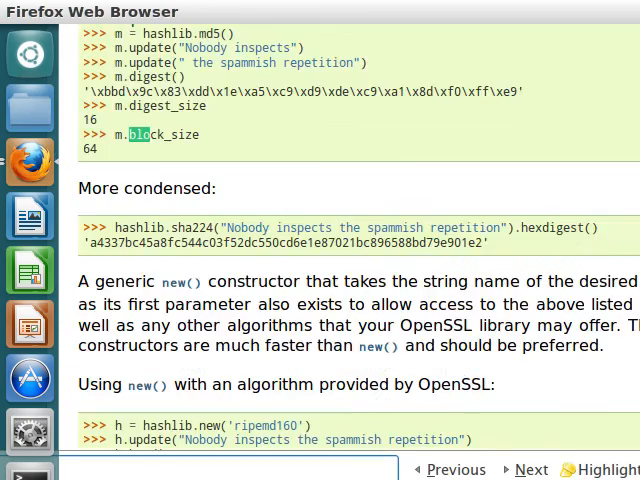
pyautogui.scroll(3)
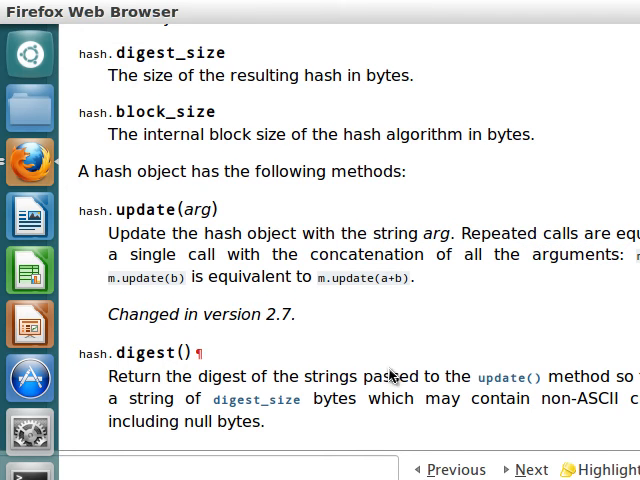
pyautogui.moveTo(393, 331)
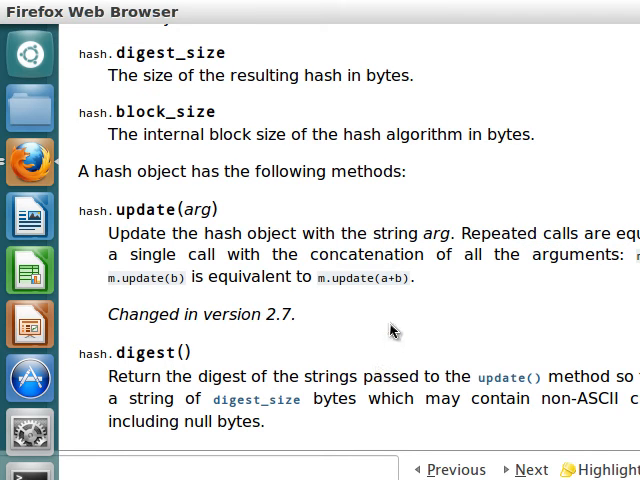
pyautogui.scroll(3)
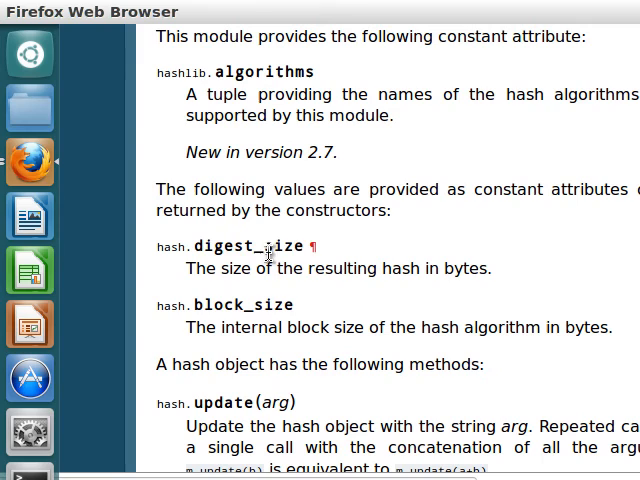
pyautogui.doubleClick(248, 246)
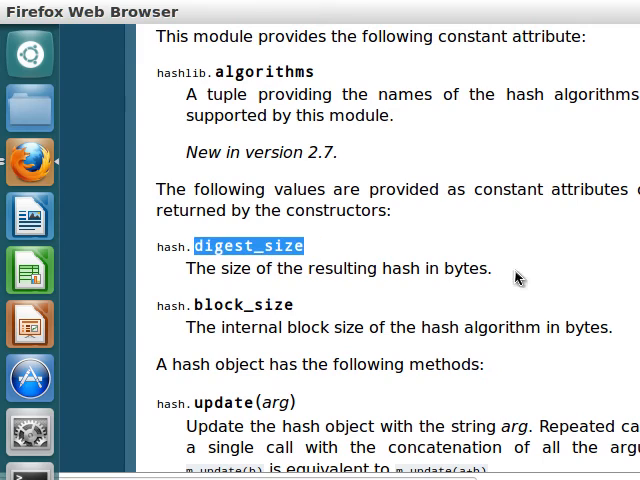
pyautogui.press('ctrl+f')
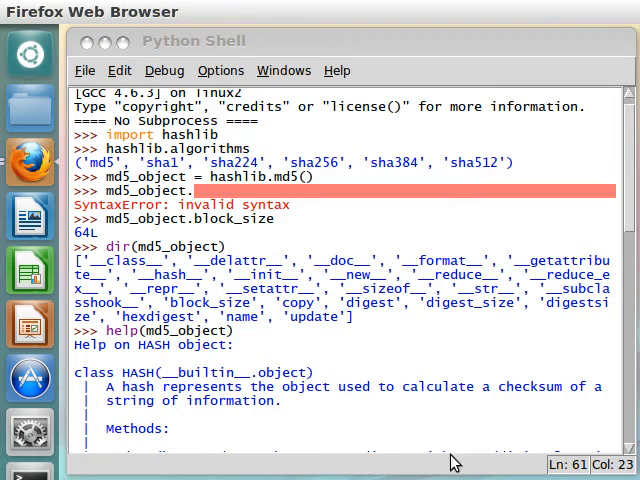
# - Evaluate md5_object.digest_size, returning 16L, then glance at the hashlib docs
pyautogui.scroll(-3)
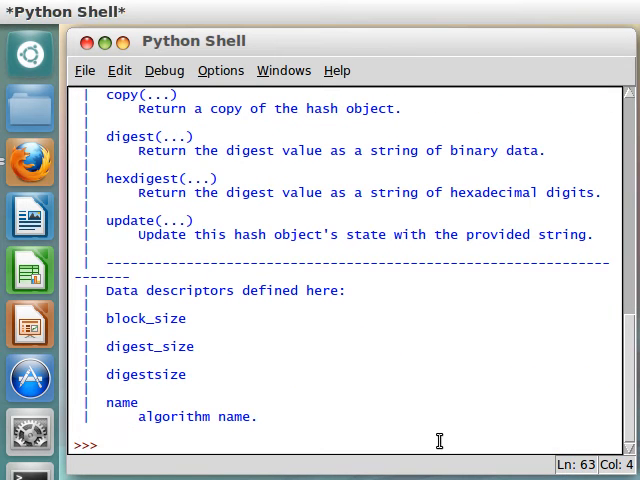
pyautogui.write('md5_object.')
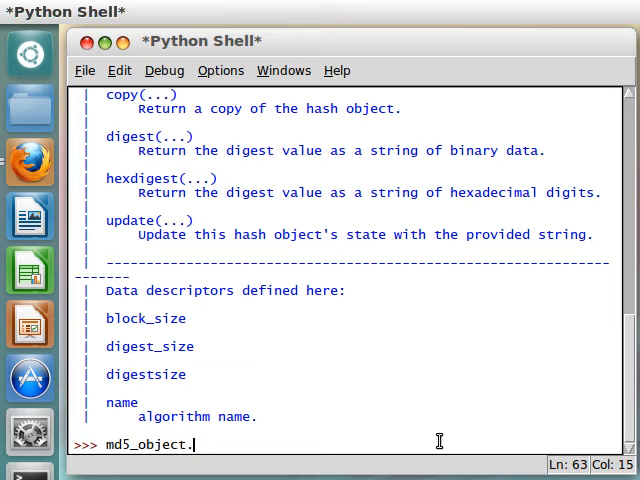
pyautogui.write('digest_size')
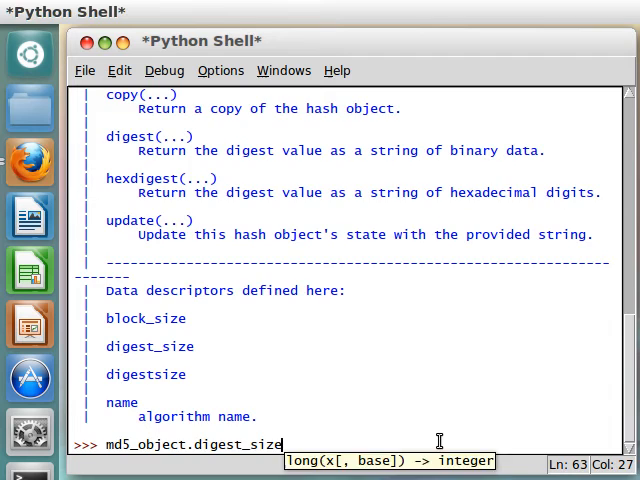
pyautogui.press('Return')
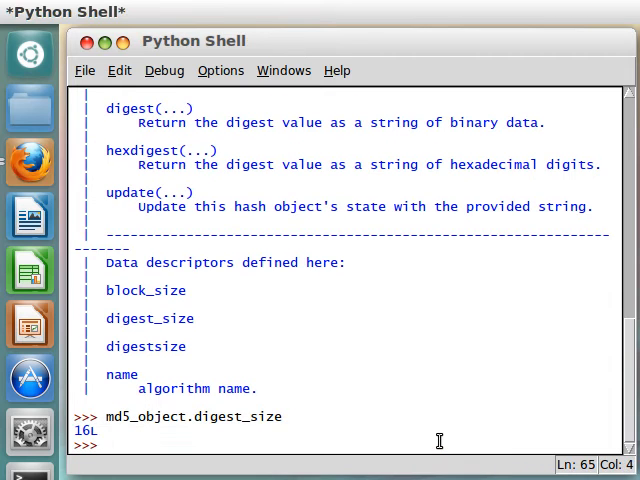
pyautogui.click(30, 160)
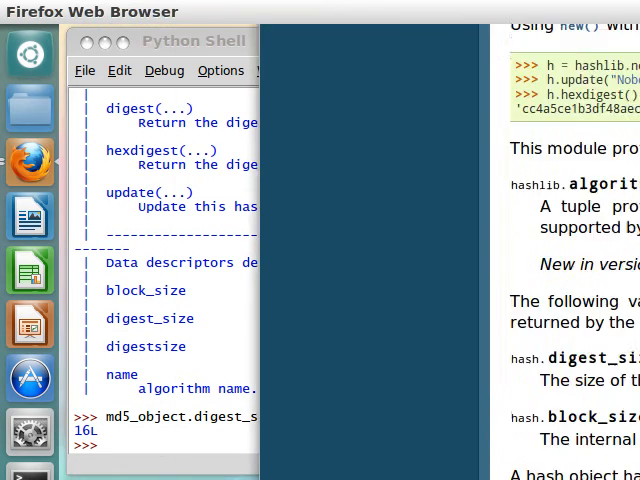
pyautogui.scroll(-3)
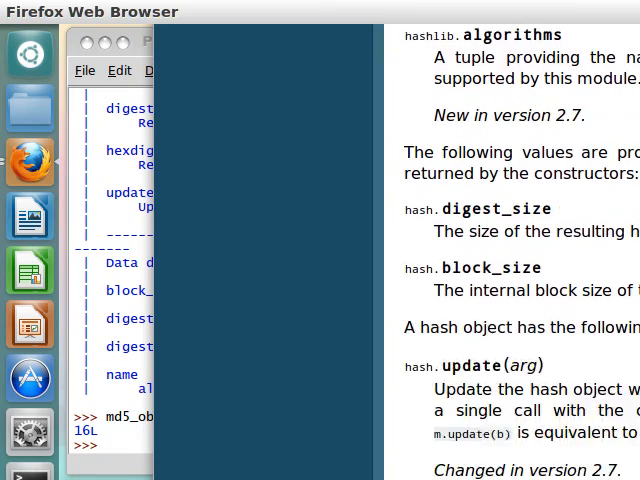
pyautogui.scroll(-3)
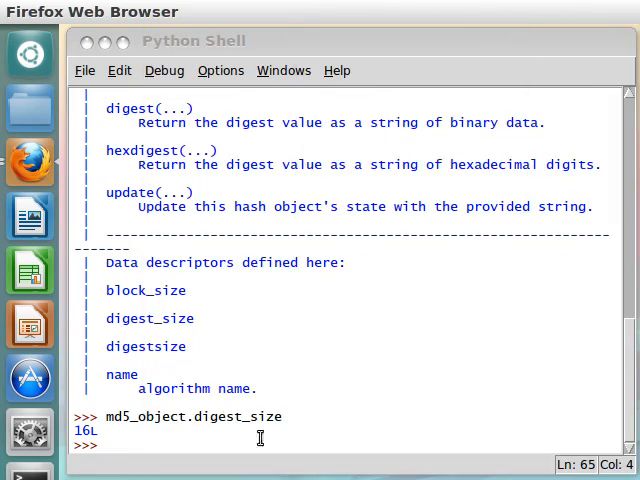
# - Get md5_object.name ('md5'), discarding a trial hashlib.new('md5') call
pyautogui.write('md5_object.name')
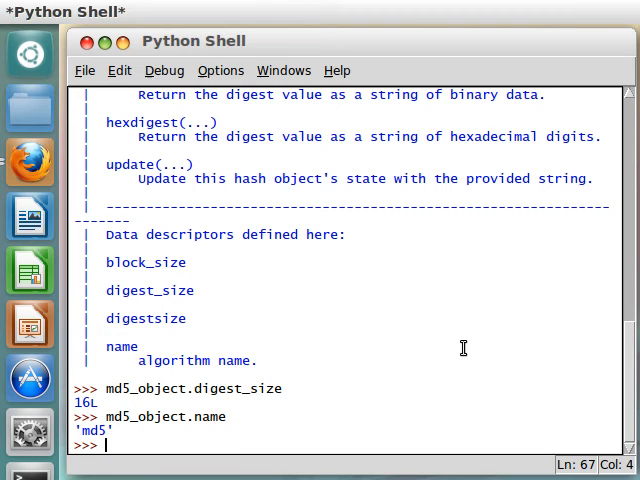
pyautogui.moveTo(105, 420)
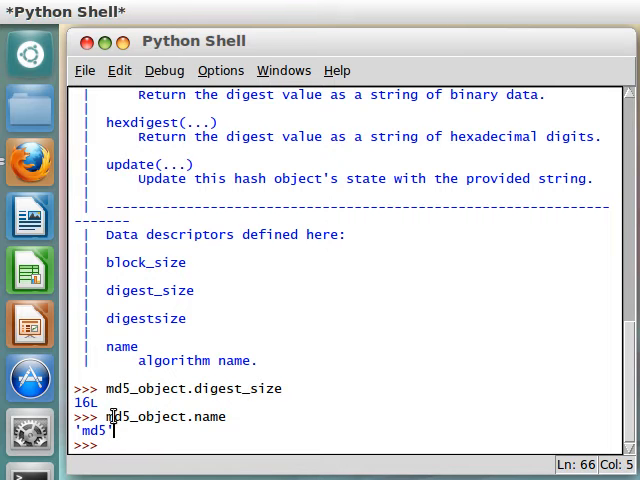
pyautogui.moveTo(124, 430)
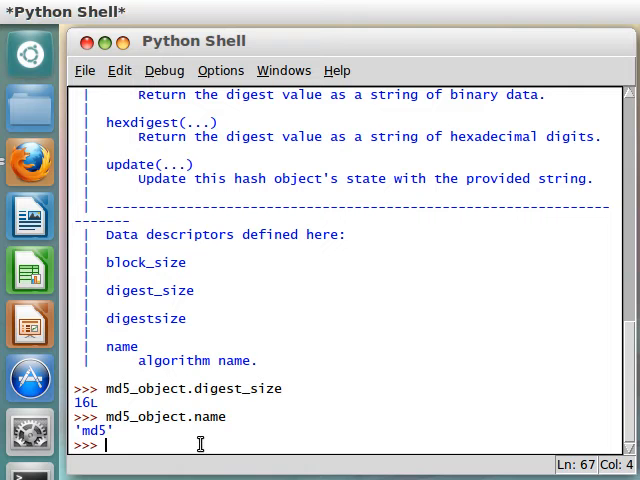
pyautogui.write('hashlib.new')
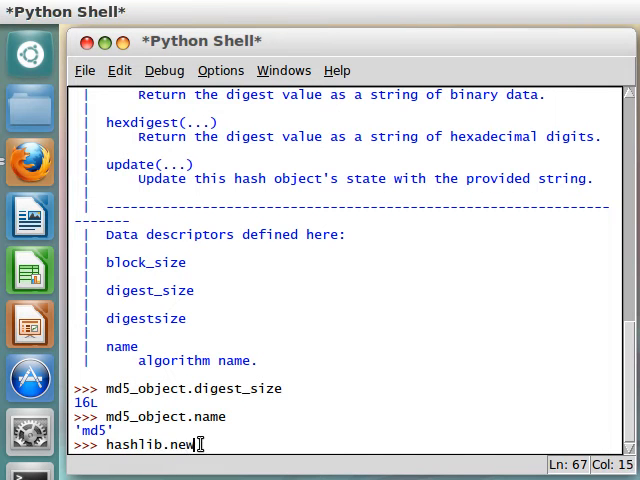
pyautogui.write('(')
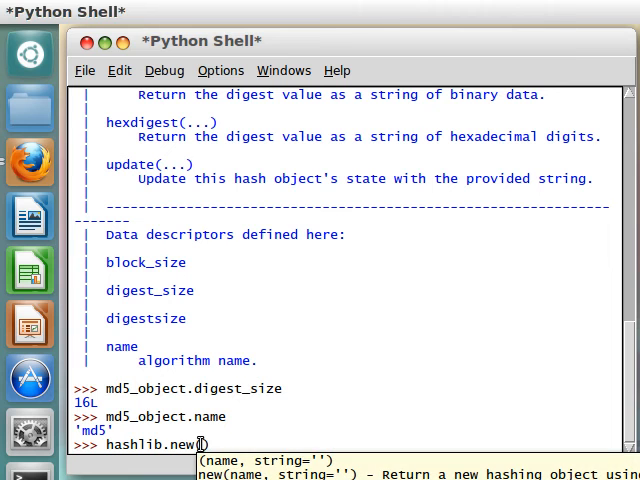
pyautogui.write("''")
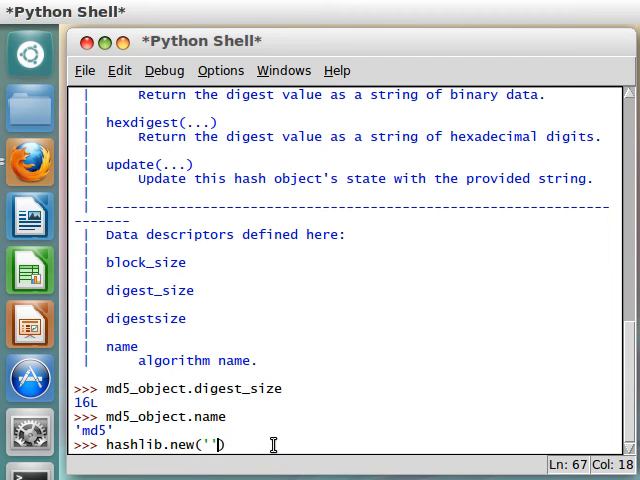
pyautogui.write('md5')
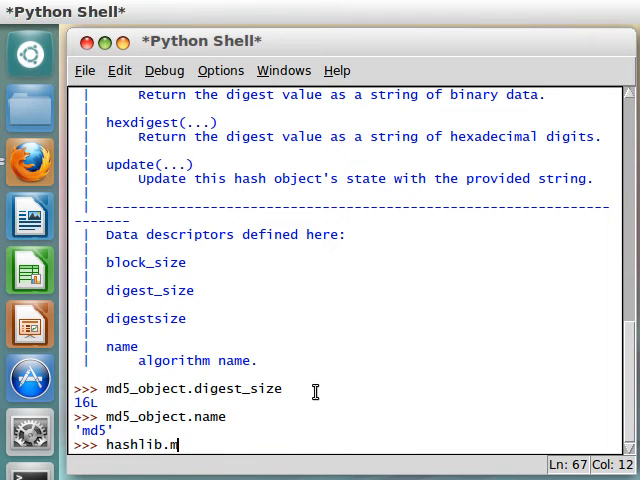
pyautogui.write('d5()')
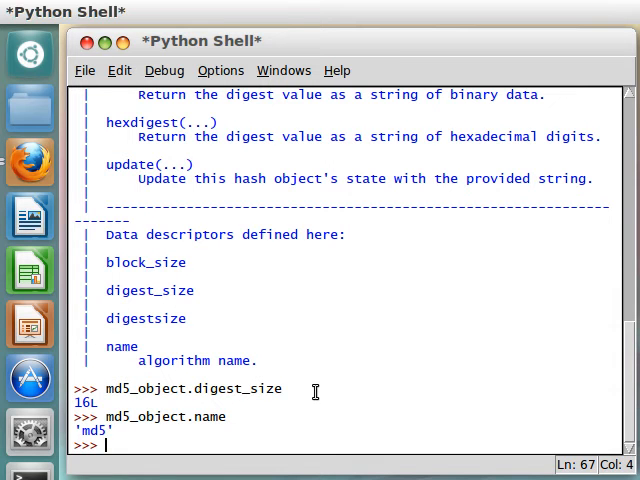
pyautogui.write('md5_object.')
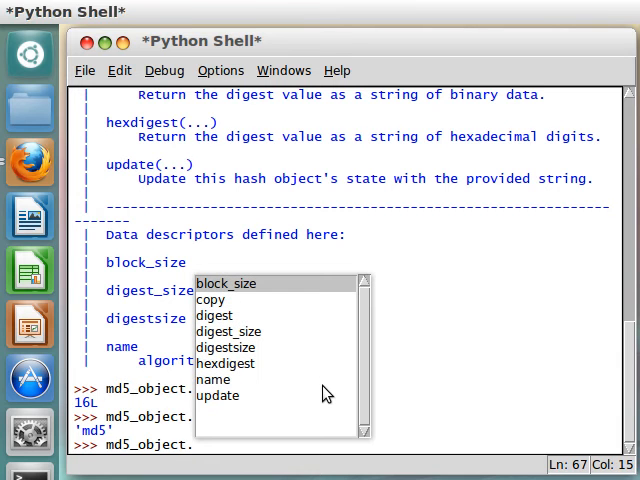
# - Run md5_object.update("hash this!") using the attribute completion list
pyautogui.click(233, 331)
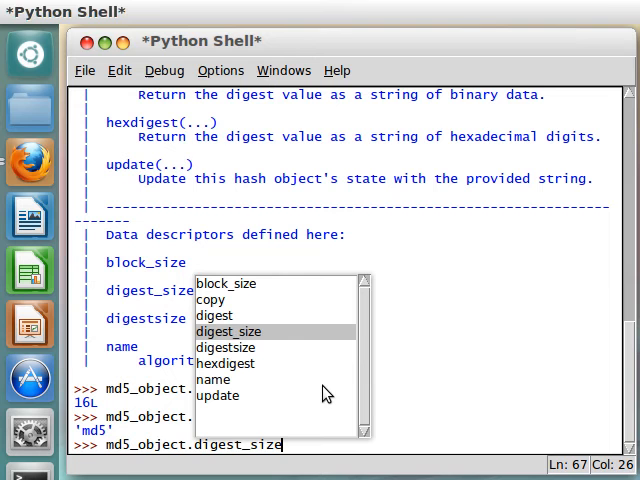
pyautogui.click(219, 395)
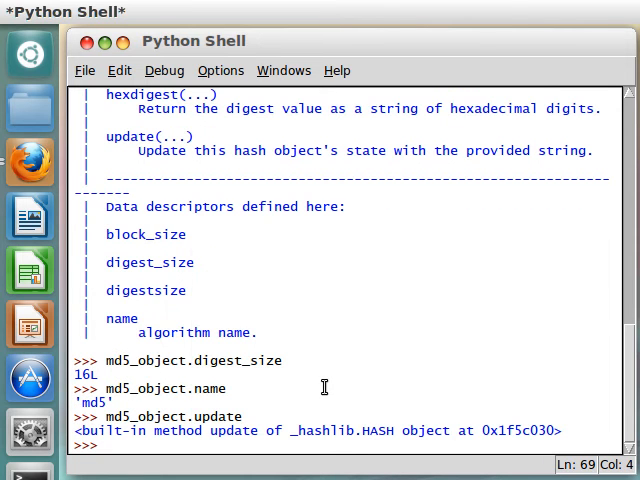
pyautogui.moveTo(363, 431)
pyautogui.write('md5_object.update(')
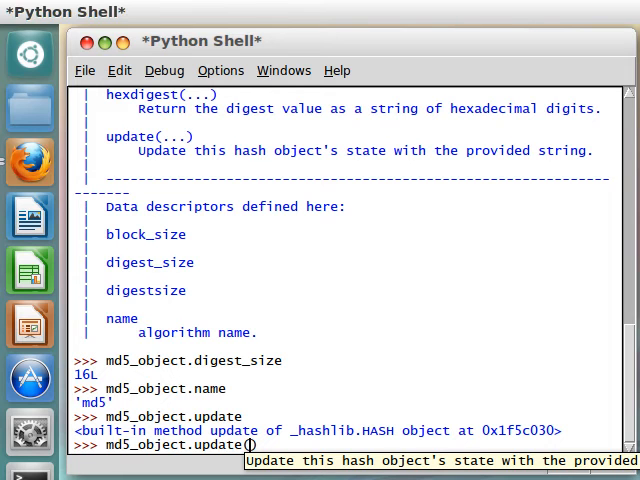
pyautogui.write('"")')
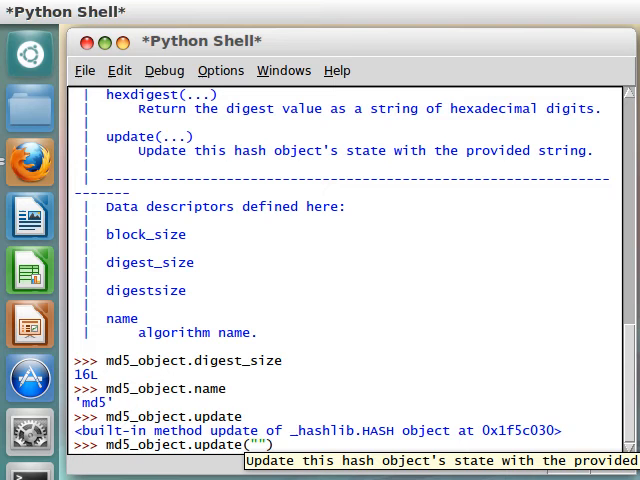
pyautogui.write('encryp')
pyautogui.write('hash this!')
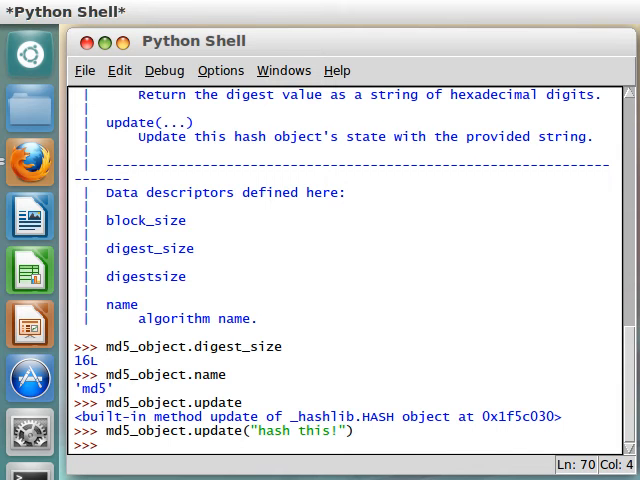
pyautogui.write('md5_object.digest(')
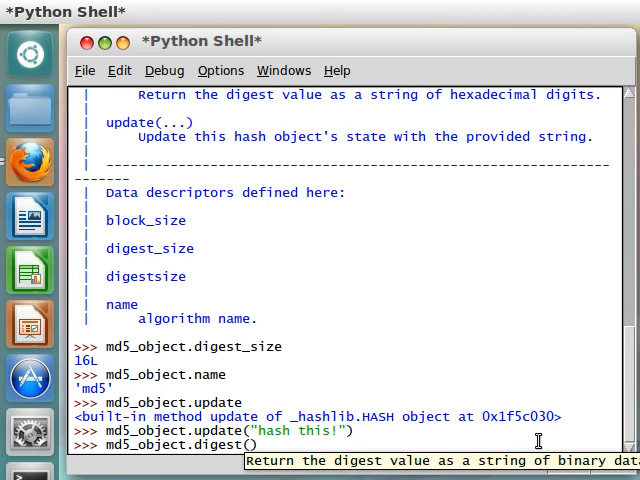
# - Show the raw digest() bytes and hexdigest 'bcf56ff1eec8544e4b462e084c0548a0'
pyautogui.press('Return')
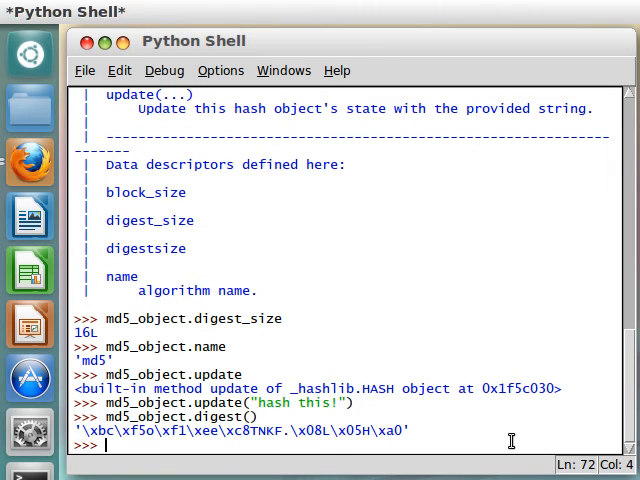
pyautogui.write('md5_object.digest()')
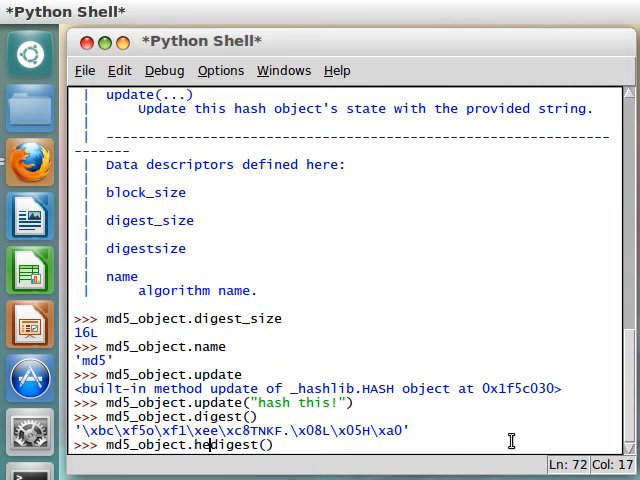
pyautogui.write('x')
pyautogui.press('Return')
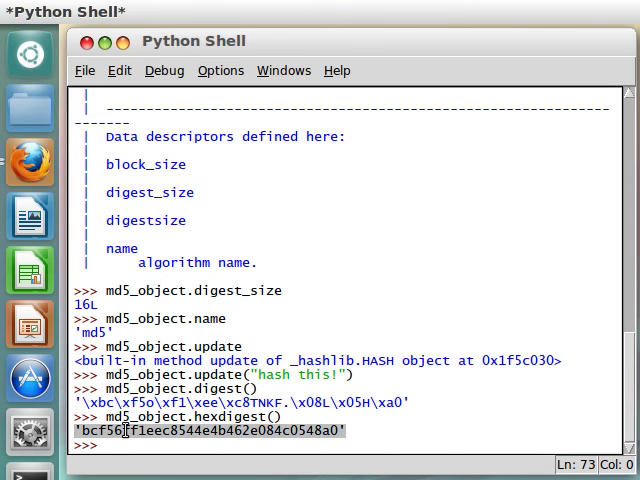
pyautogui.click(350, 432)
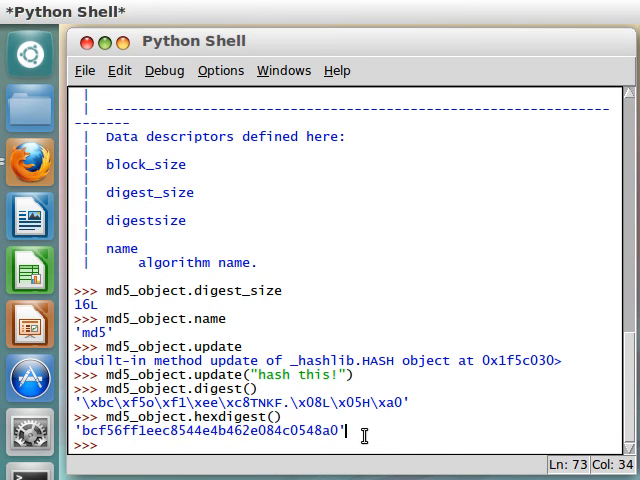
pyautogui.moveTo(338, 375)
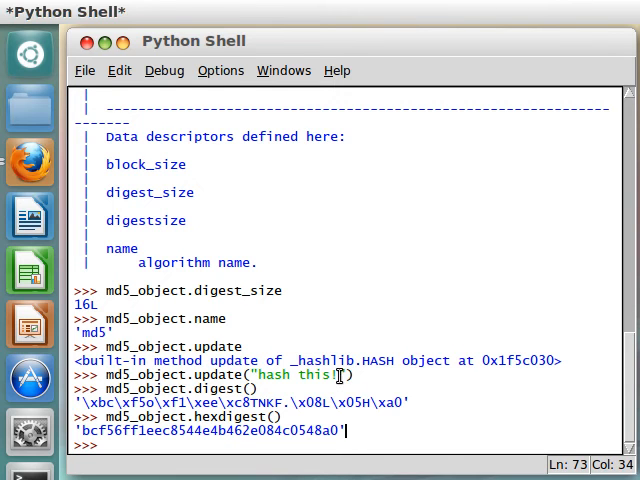
pyautogui.press('Return')
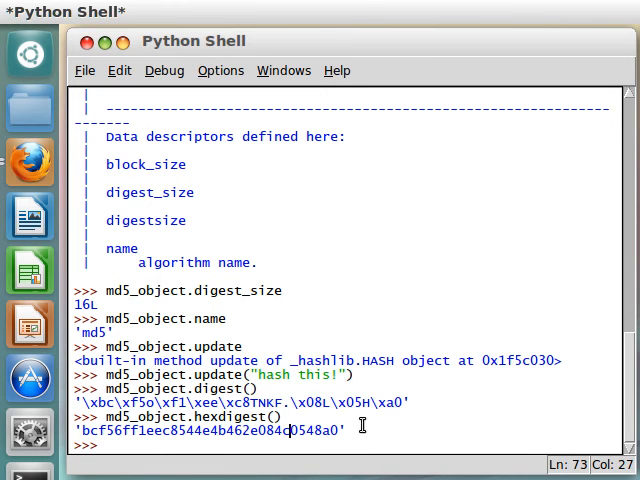
pyautogui.press('Return')
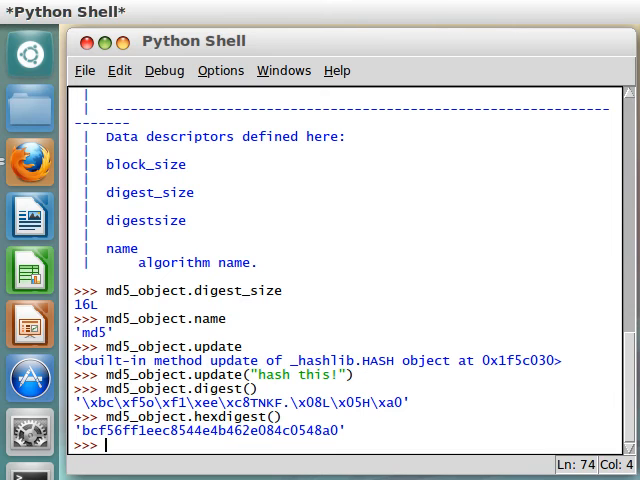
pyautogui.write('md')
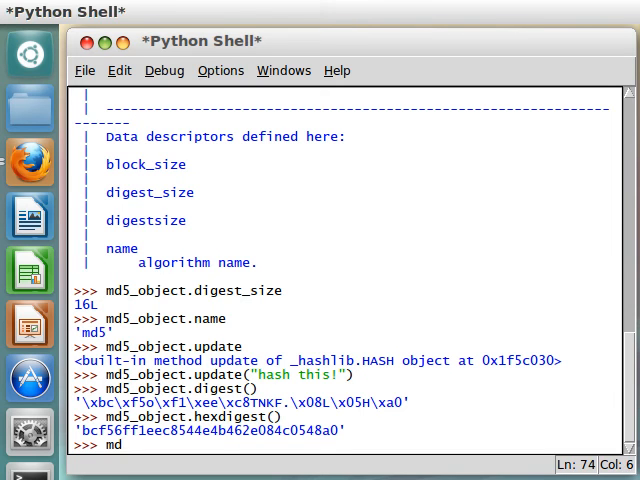
# - Update md5_object with " and this, too!" and get hexdigest 'f6de7c55d7dab8b3b0879a2f208d9cb4'
pyautogui.write('5_object.update(" and this,')
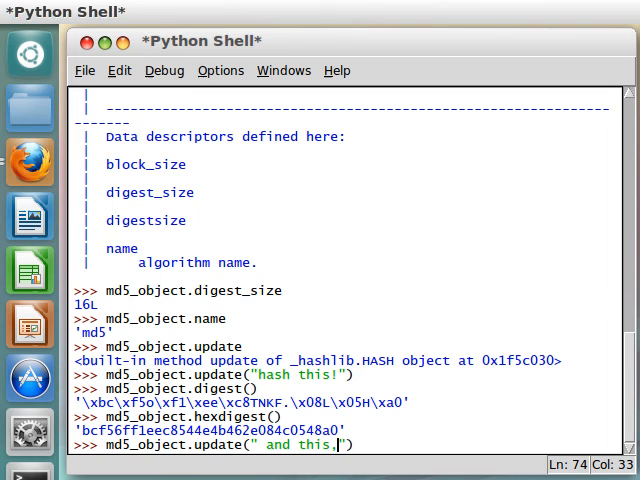
pyautogui.write(' too!')
pyautogui.press('Return')
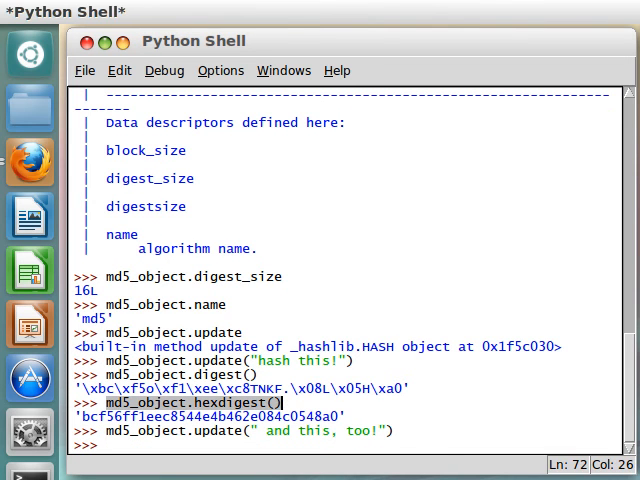
pyautogui.press('Return')
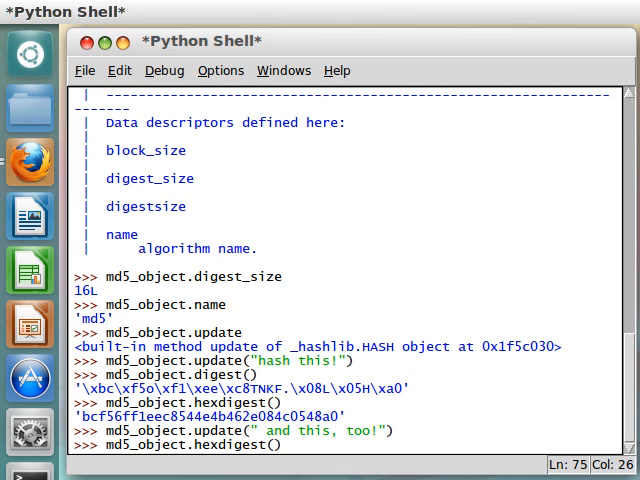
pyautogui.press('Return')
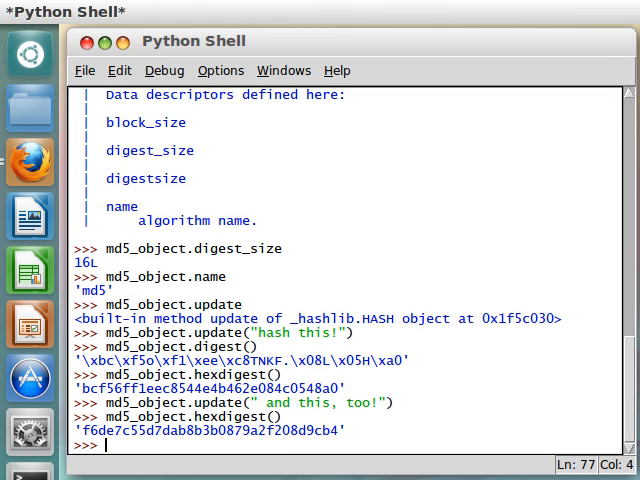
pyautogui.moveTo(390, 402)
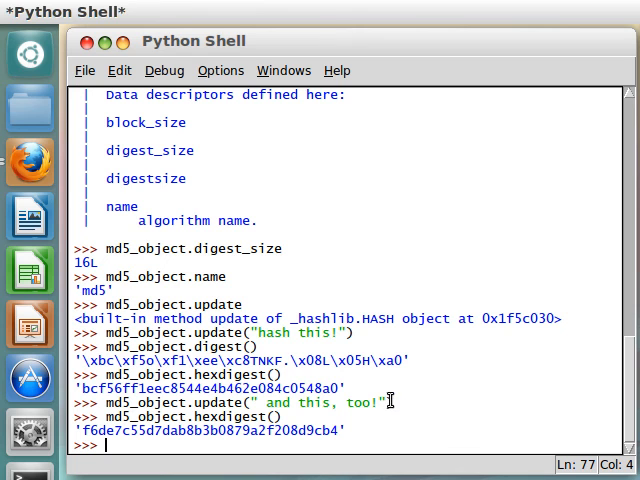
pyautogui.moveTo(390, 401)
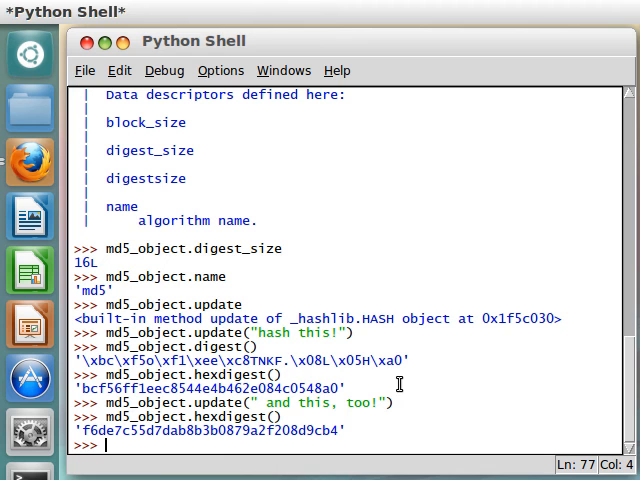
pyautogui.moveTo(391, 447)
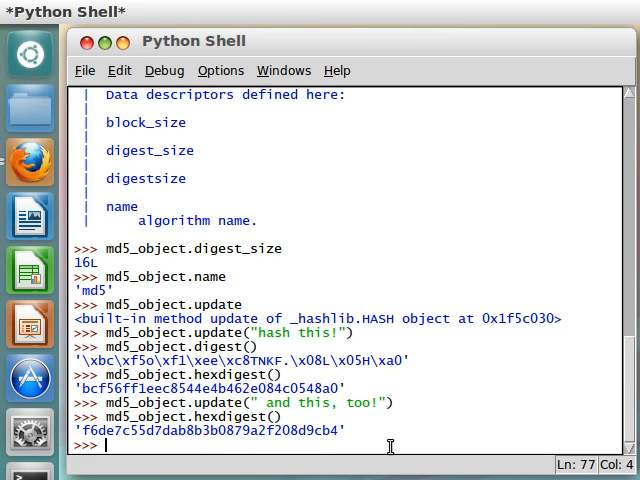
# - Create md5_copy = md5_object.copy() and confirm its hexdigest() is 'f6de7c55d7dab8b3b0879a2f208d9cb4'
pyautogui.write('md5_object.c')
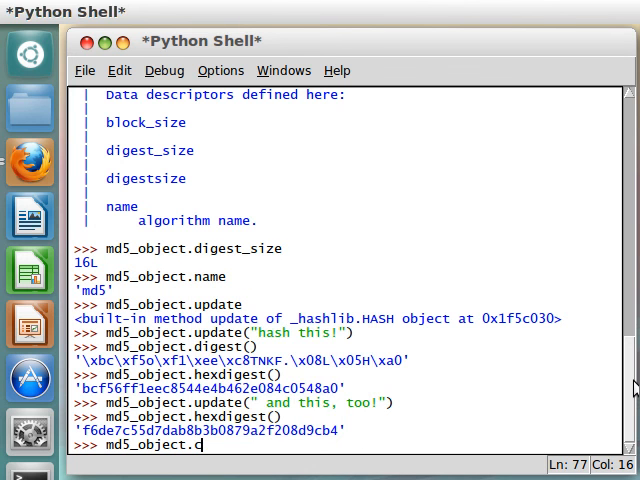
pyautogui.write('opy')
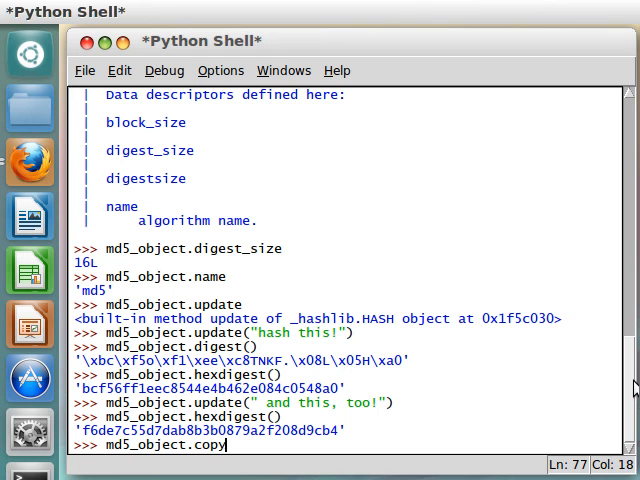
pyautogui.write('()')
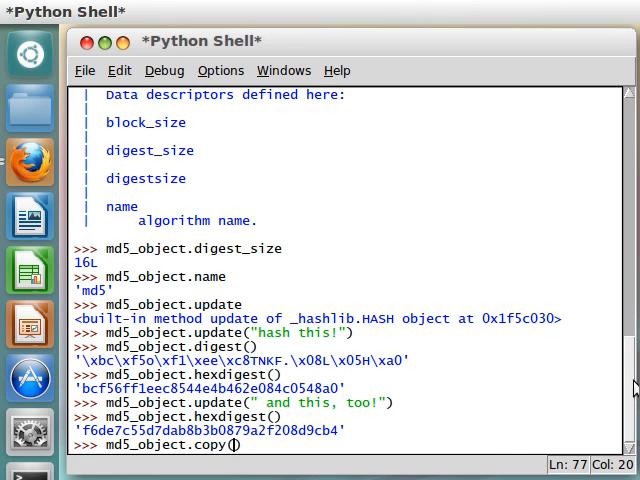
pyautogui.write('md5_copy =')
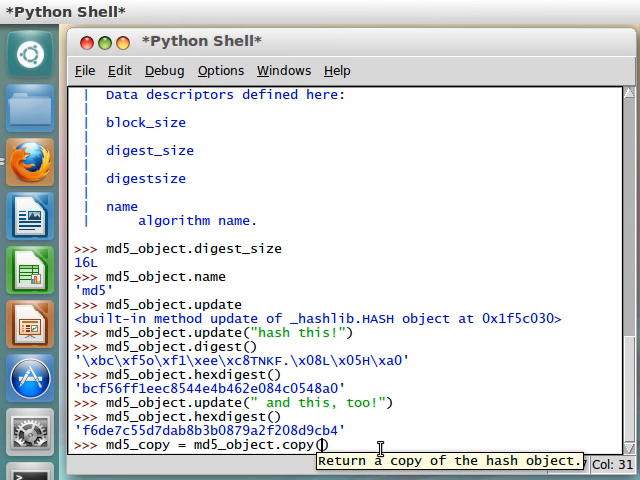
pyautogui.press('Return')
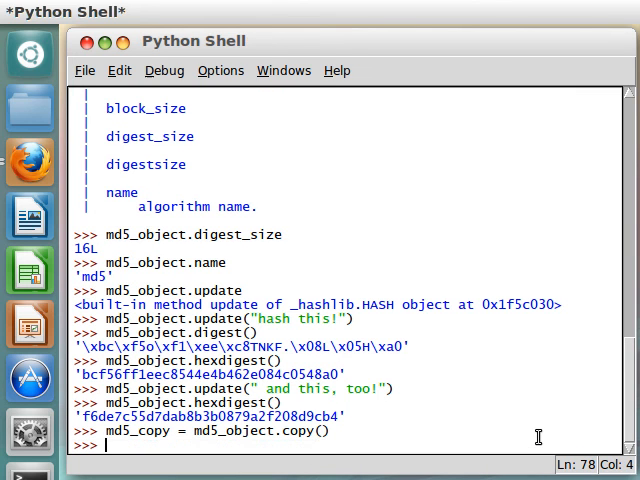
pyautogui.write('md5_copy.hexdigest(')
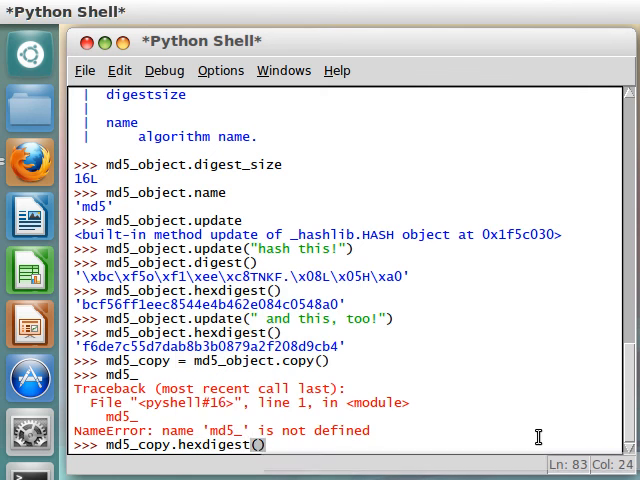
pyautogui.press('Return')
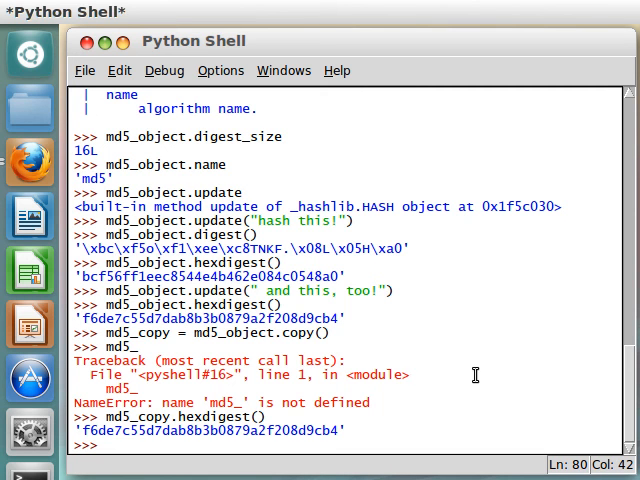
pyautogui.moveTo(527, 418)
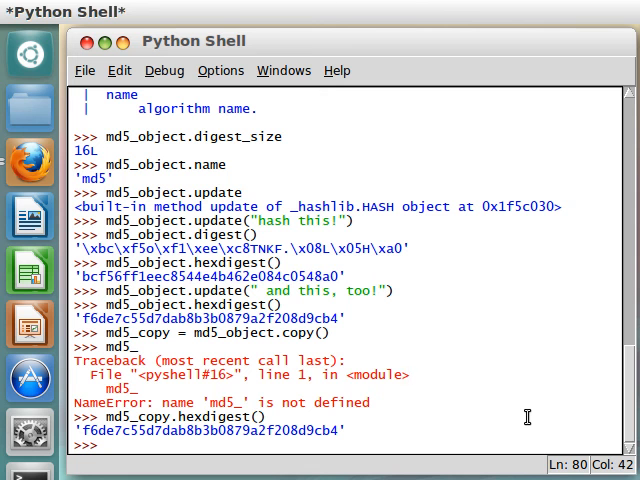